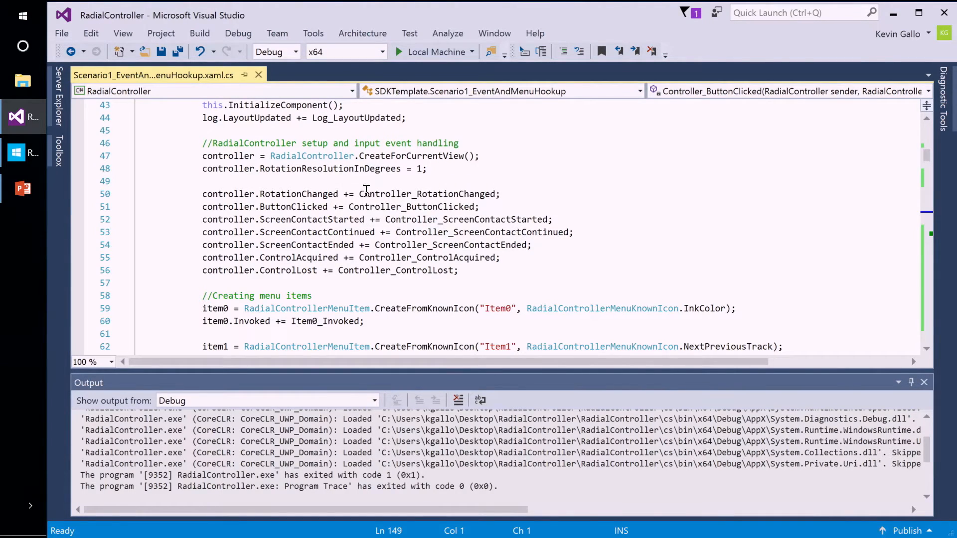
mouse_move(347, 195)
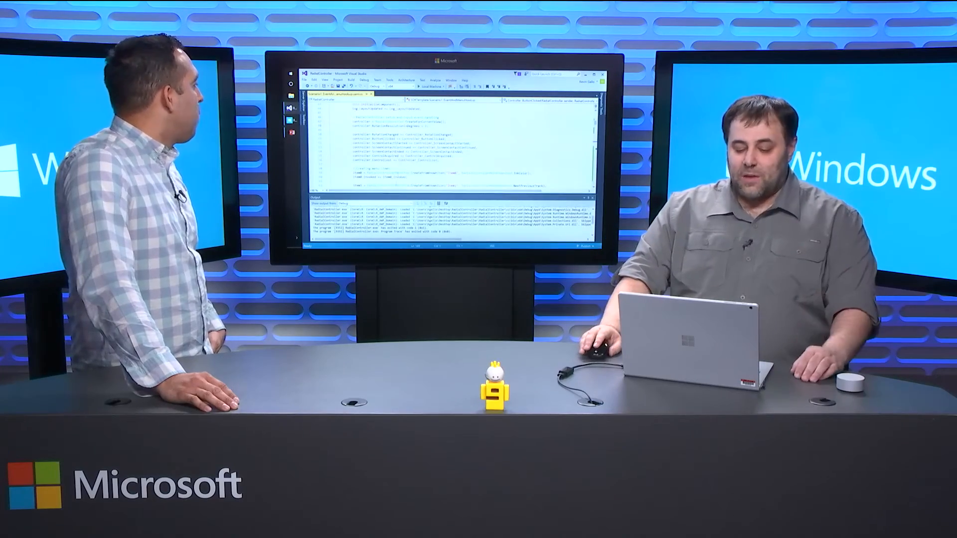
scroll("down", 3)
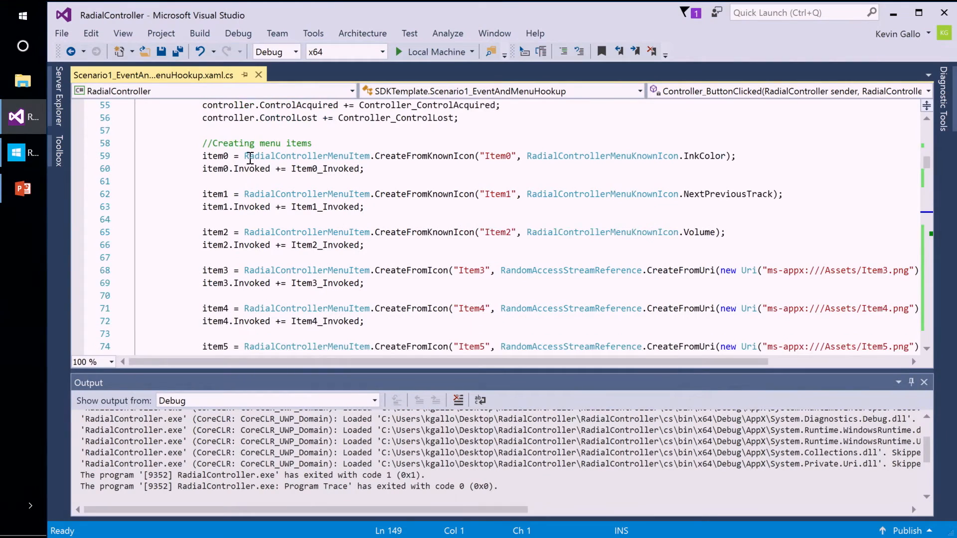
mouse_move(357, 155)
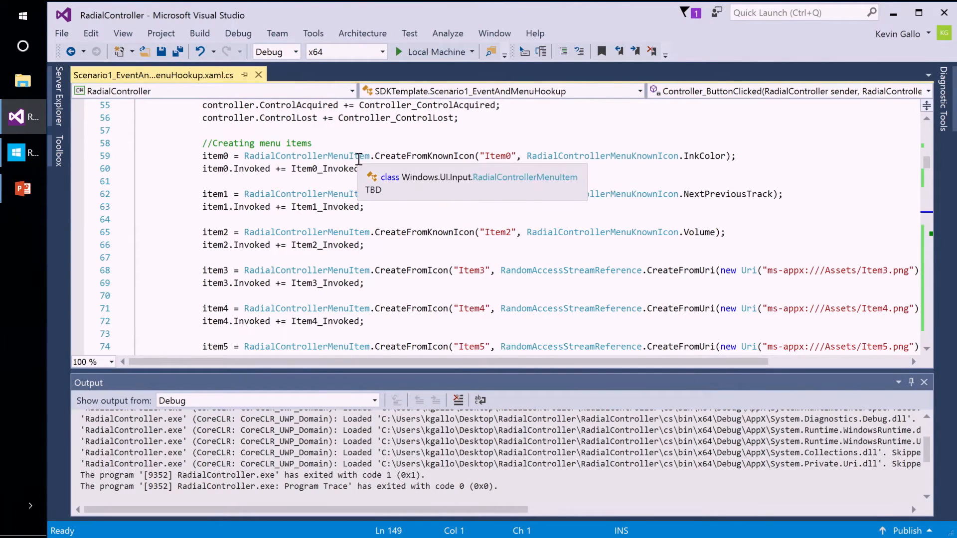
mouse_move(707, 187)
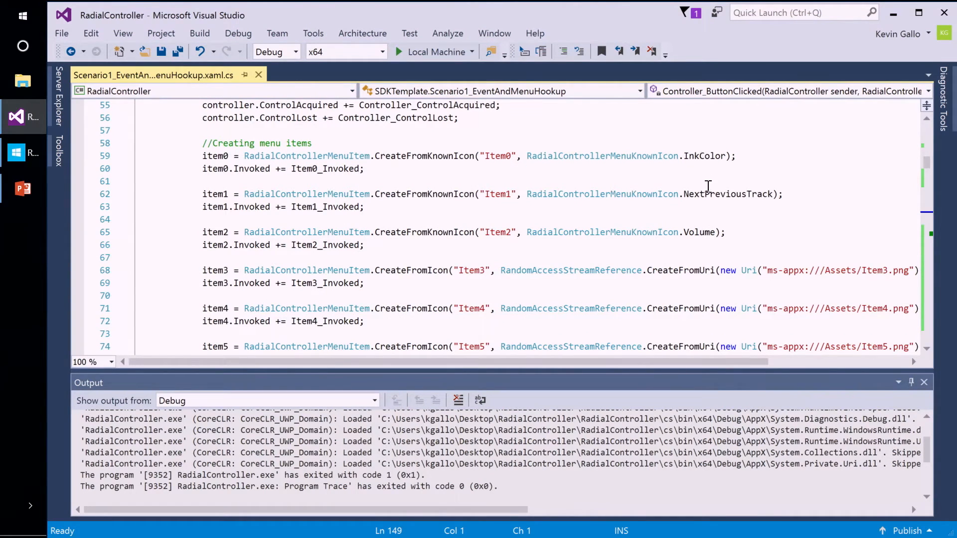
mouse_move(692, 216)
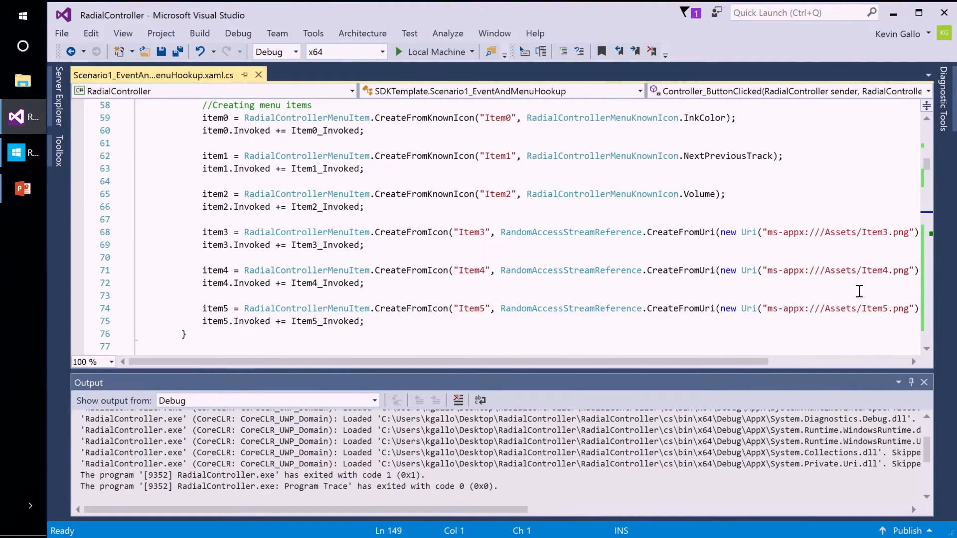
mouse_move(761, 271)
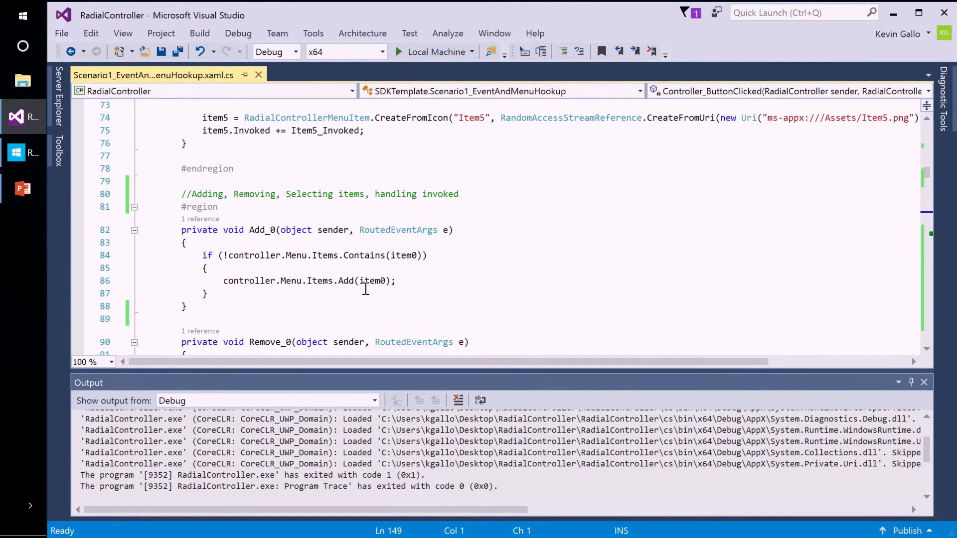
mouse_move(372, 281)
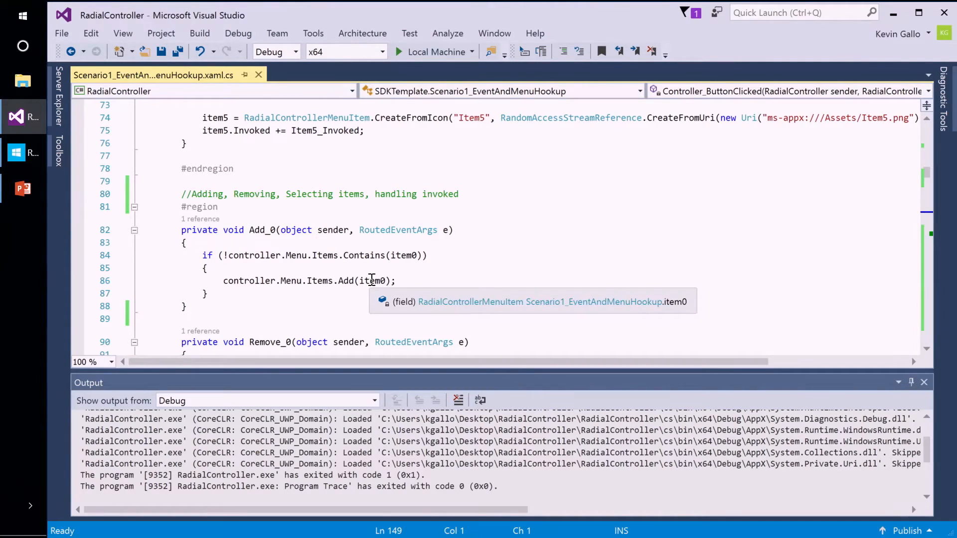
scroll("down", 3)
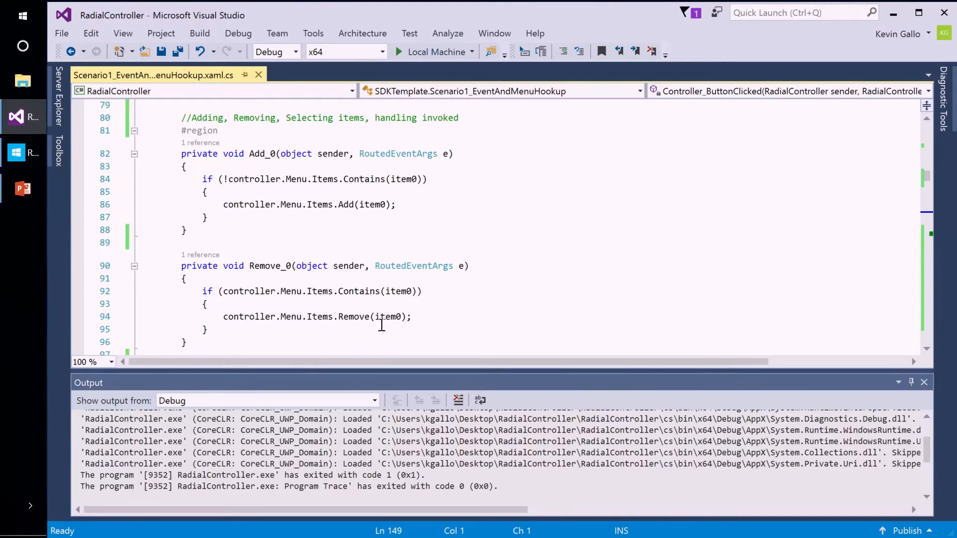